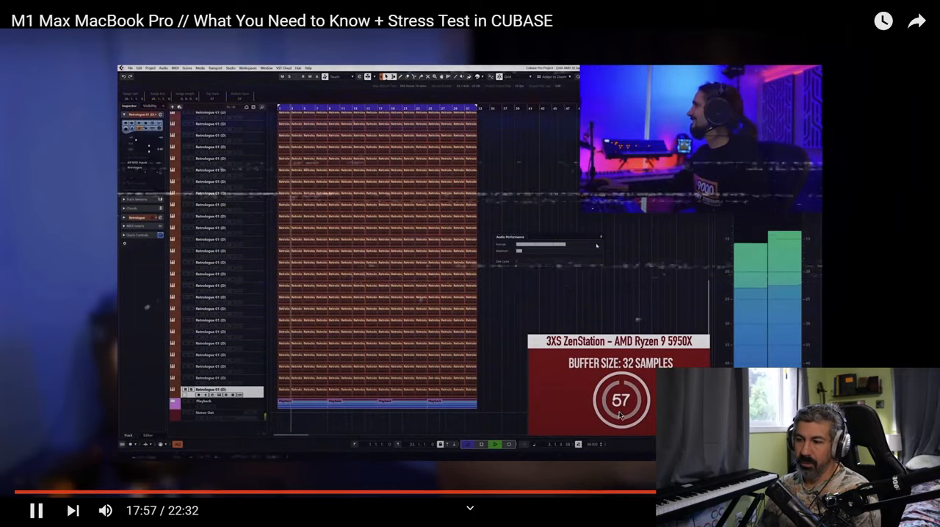
Pause the M1 Max Cubase stress-test video and leave full screen.
click(36, 511)
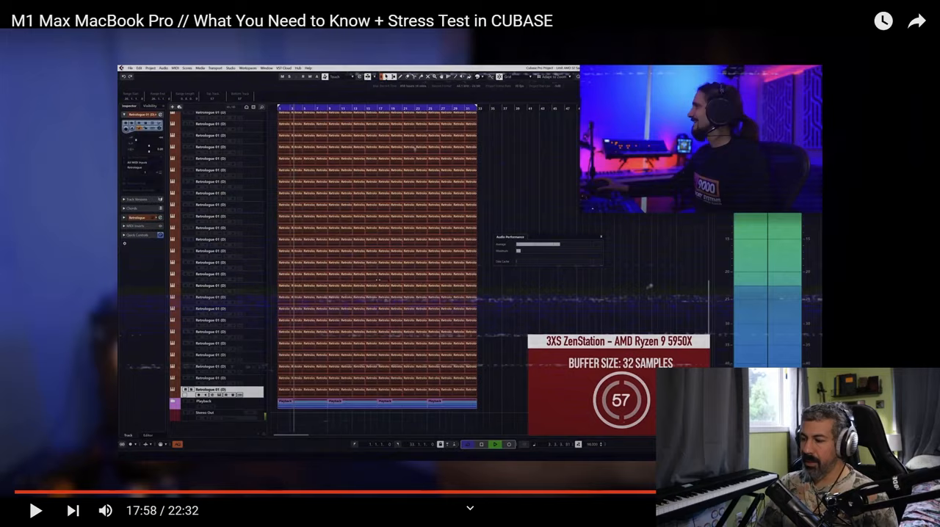
key(Escape)
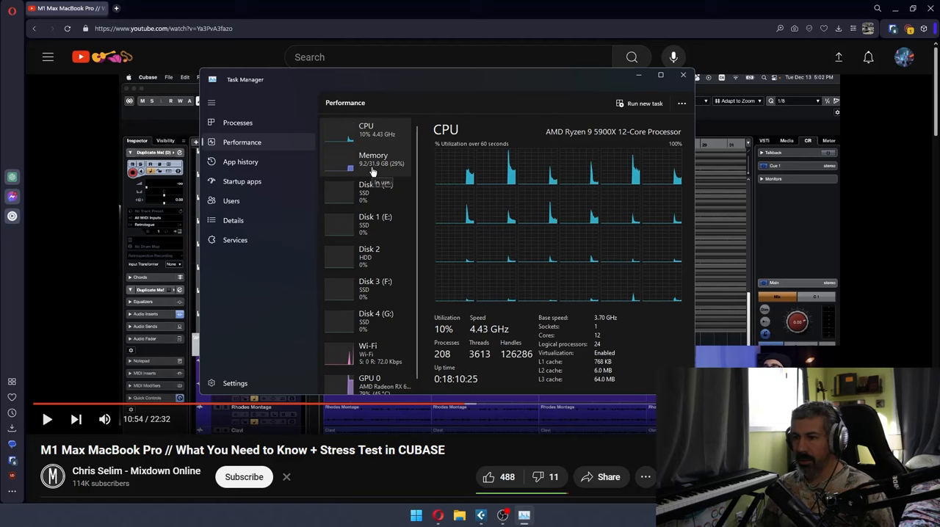
Check Memory and GPU 0 usage in the Performance view, then close Task Manager.
click(373, 157)
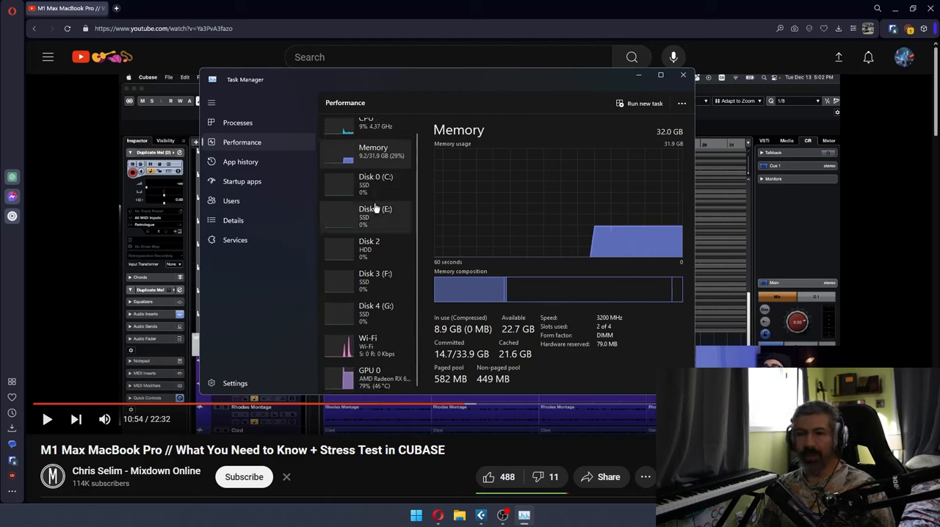
mouse_move(376, 213)
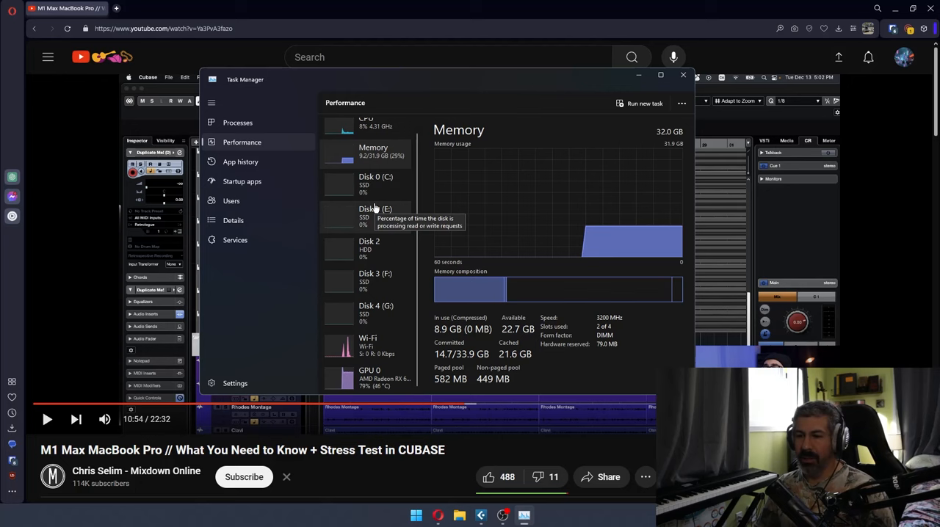
click(369, 376)
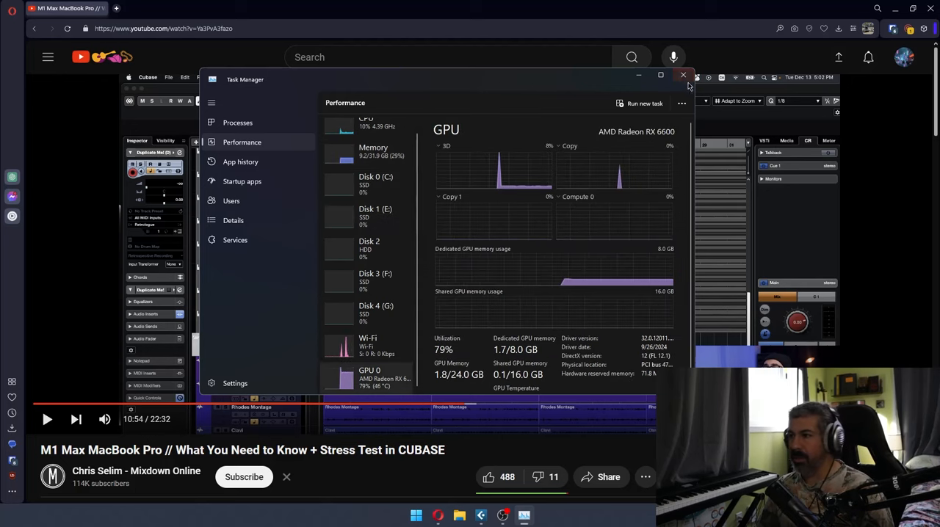
mouse_move(681, 77)
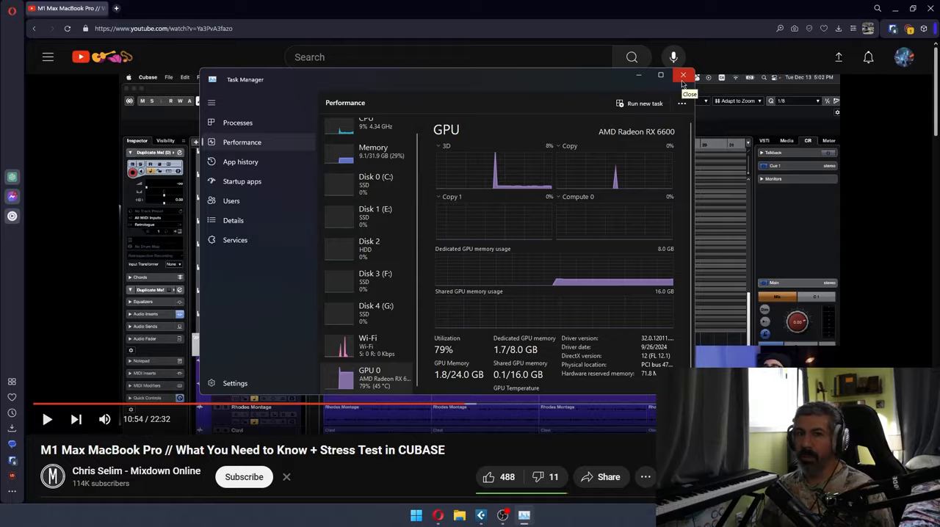
click(683, 76)
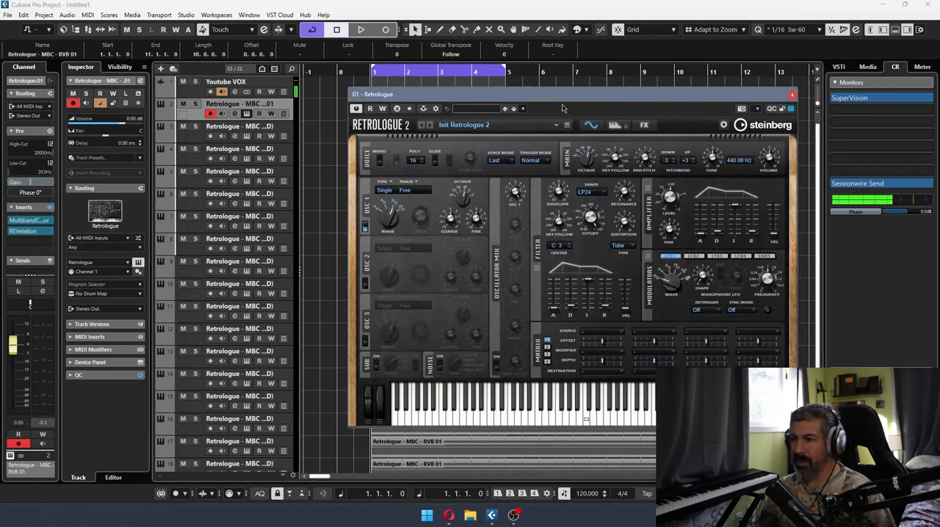
Review the ASIO interface's buffer settings, confirming the 128-sample buffer size.
drag(562, 94, 345, 104)
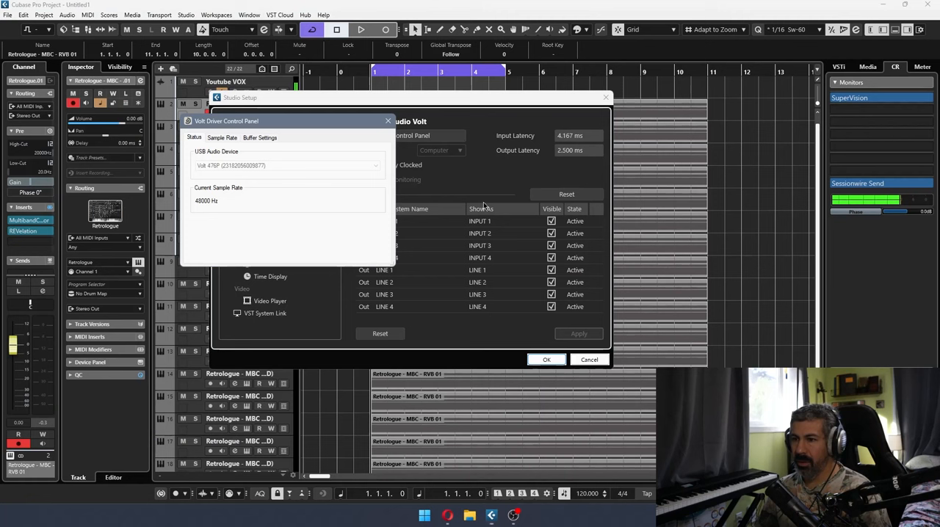
click(260, 138)
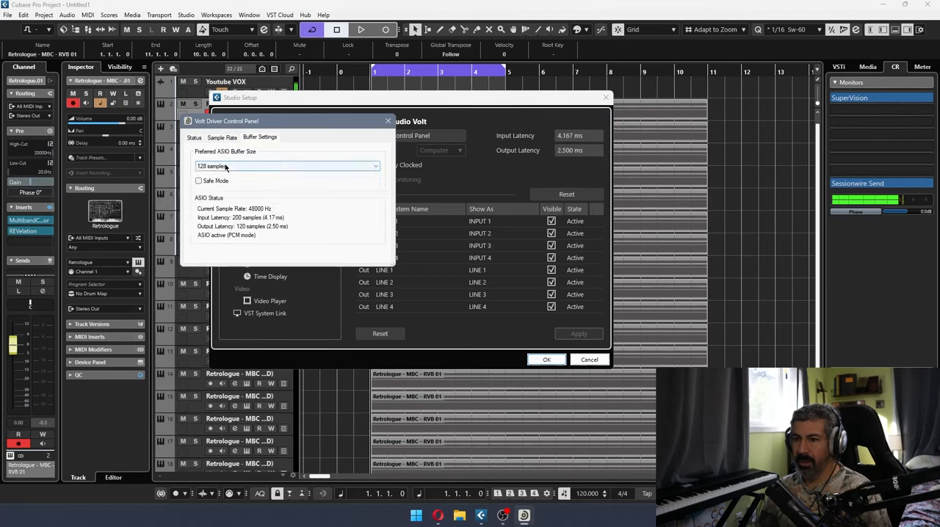
click(286, 166)
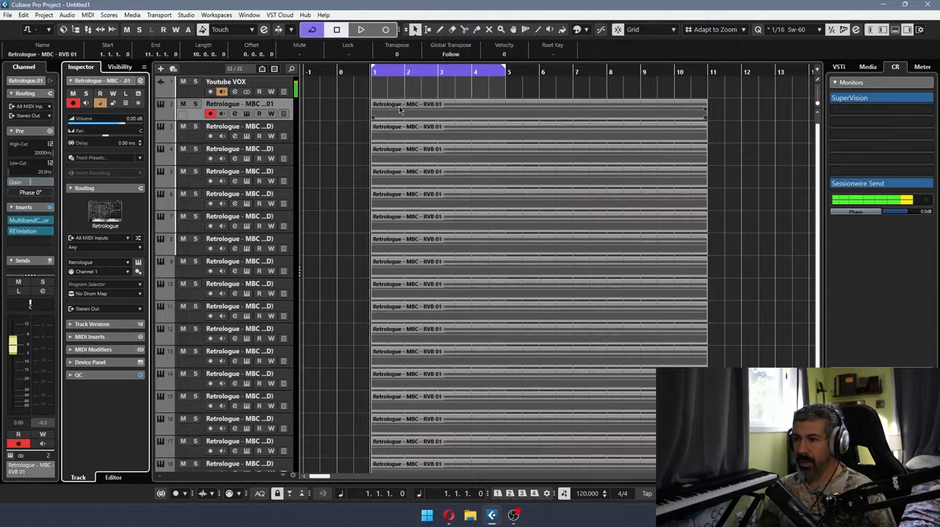
View the Retrologue part's sustained chord notes in the Key Editor, then bring YouTube forward.
double_click(408, 103)
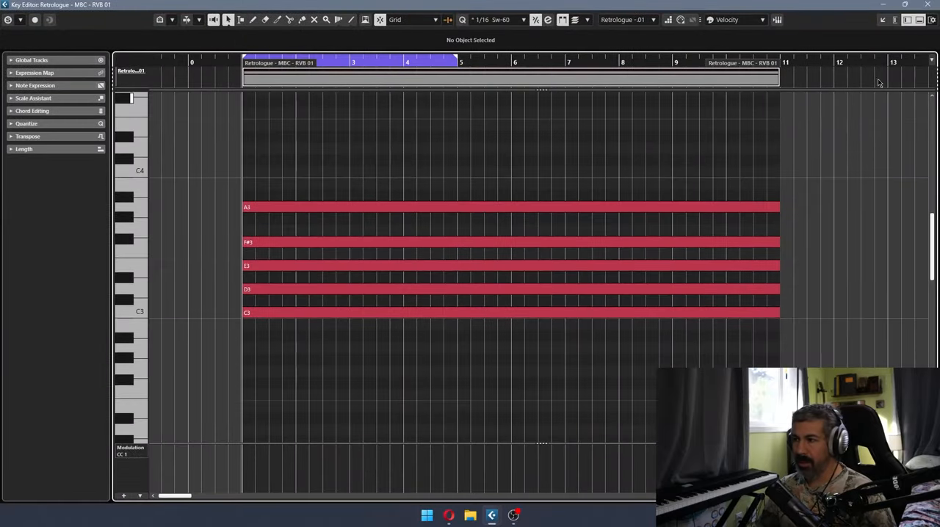
mouse_move(286, 183)
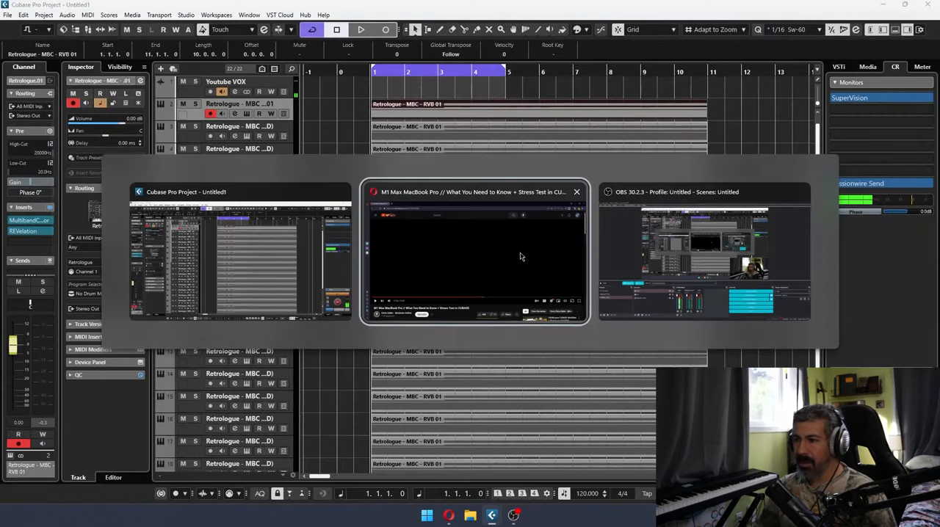
click(473, 252)
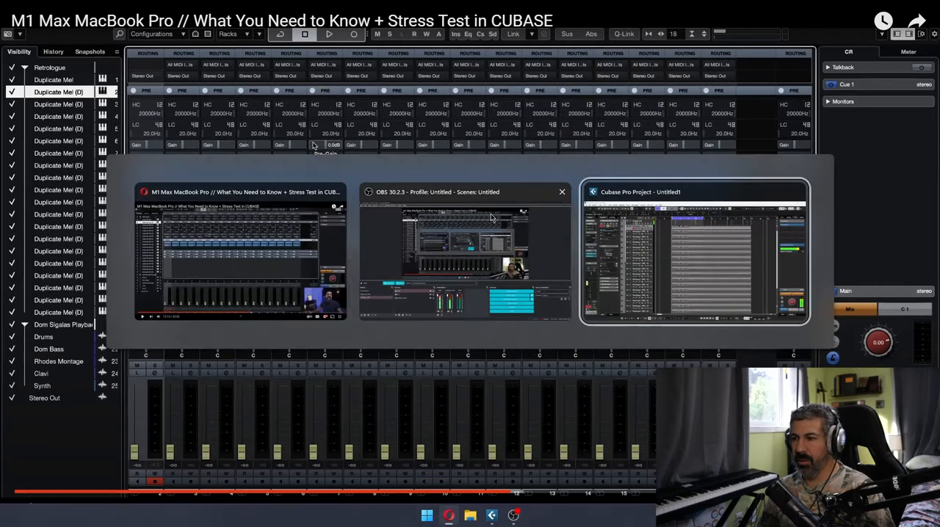
Return to the Cubase project and review the Retrologue track's REVelation reverb.
click(694, 253)
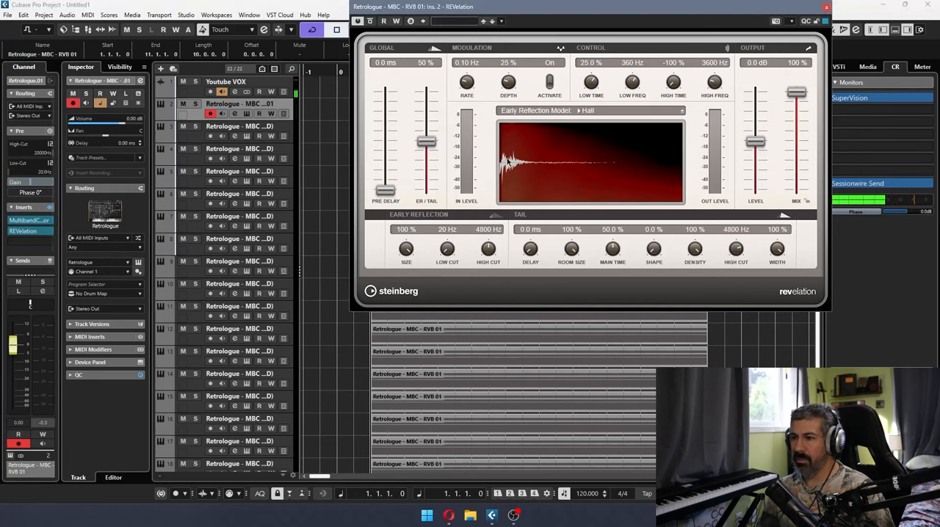
click(826, 9)
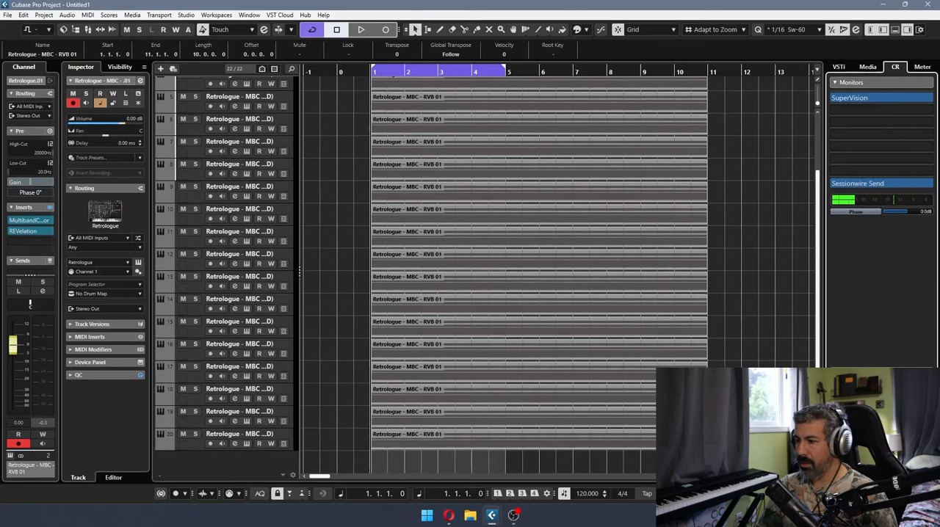
Record-enable the duplicated Retrologue tracks and show the Audio Performance meter.
click(370, 70)
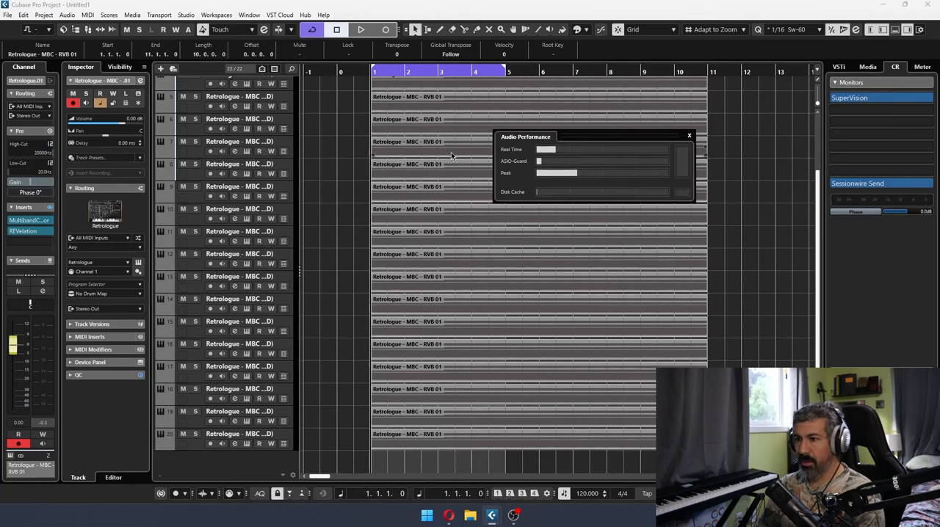
click(361, 29)
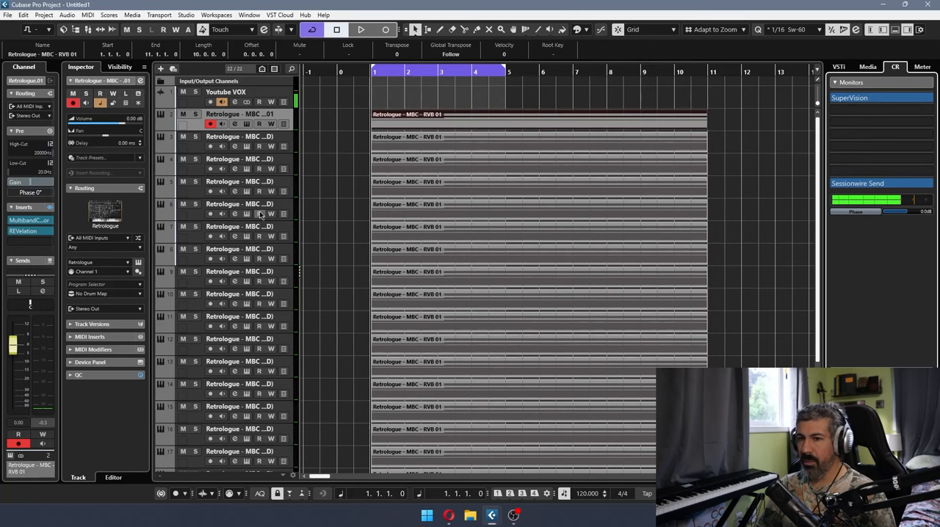
right_click(262, 213)
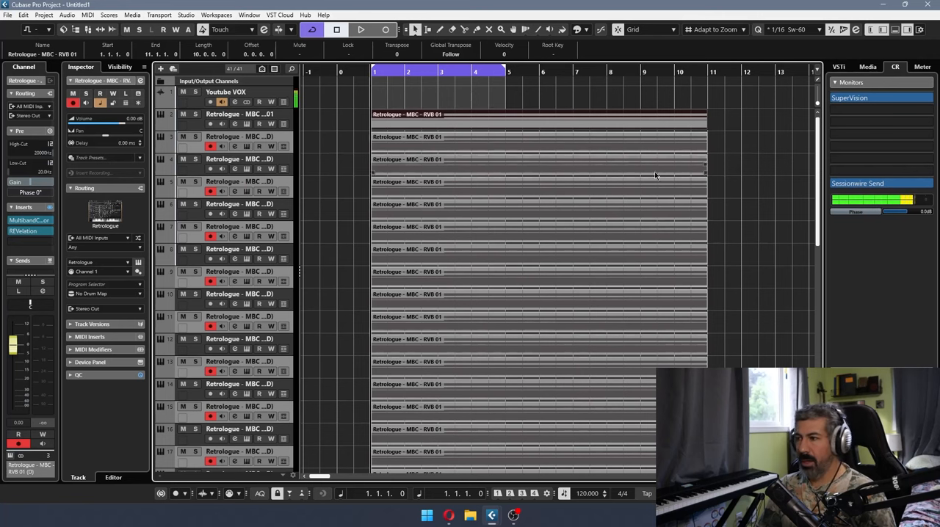
click(361, 30)
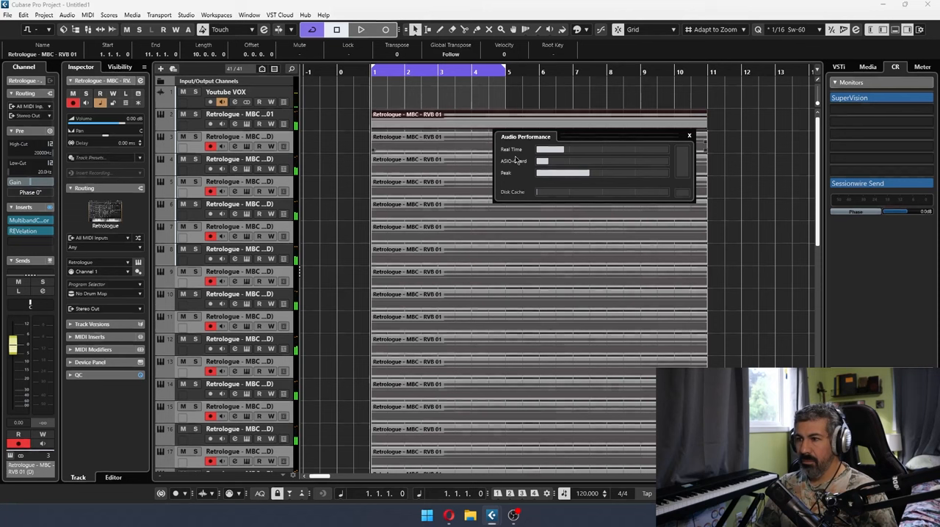
Play the 60-track Retrologue project with the performance meter showing red dropouts, then stop.
click(689, 135)
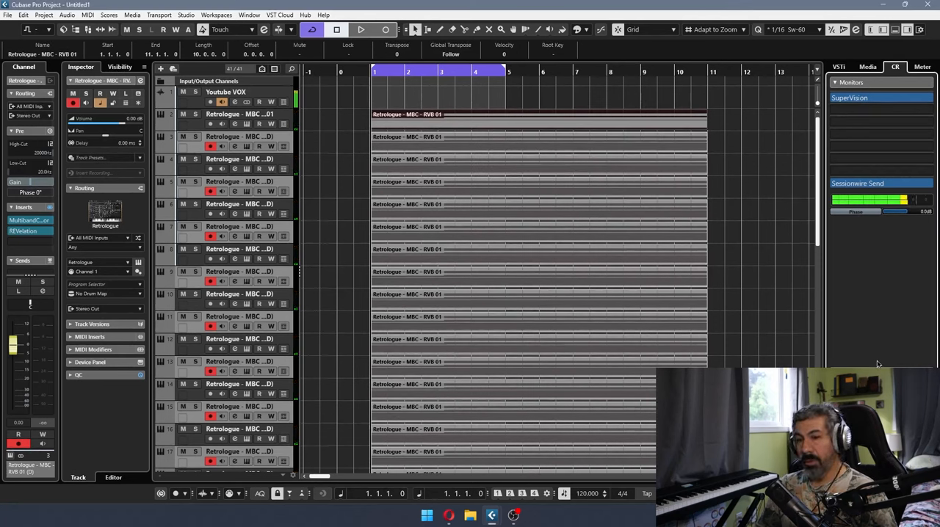
right_click(279, 138)
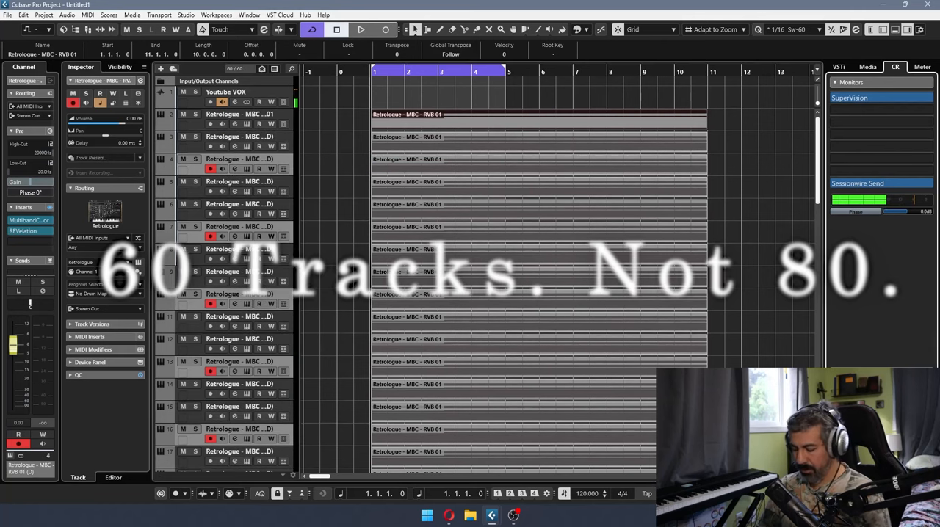
click(361, 29)
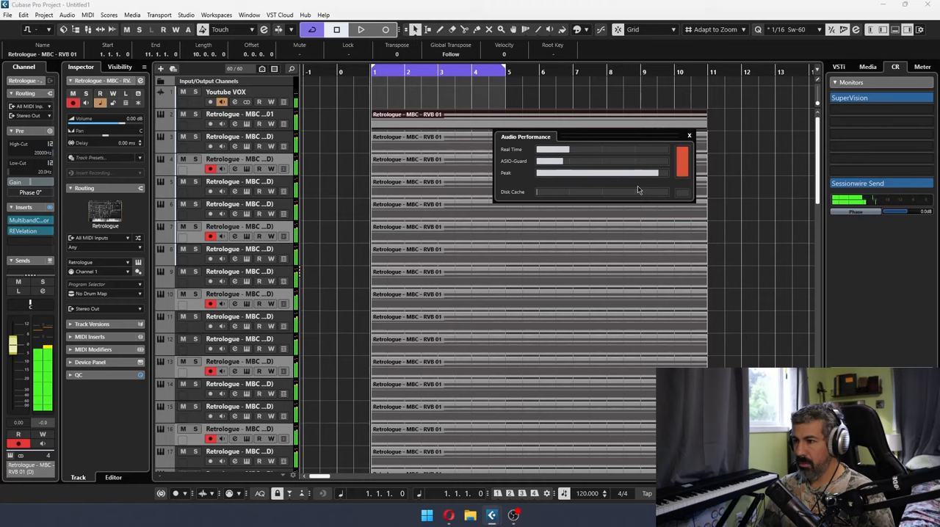
scroll(down, 3)
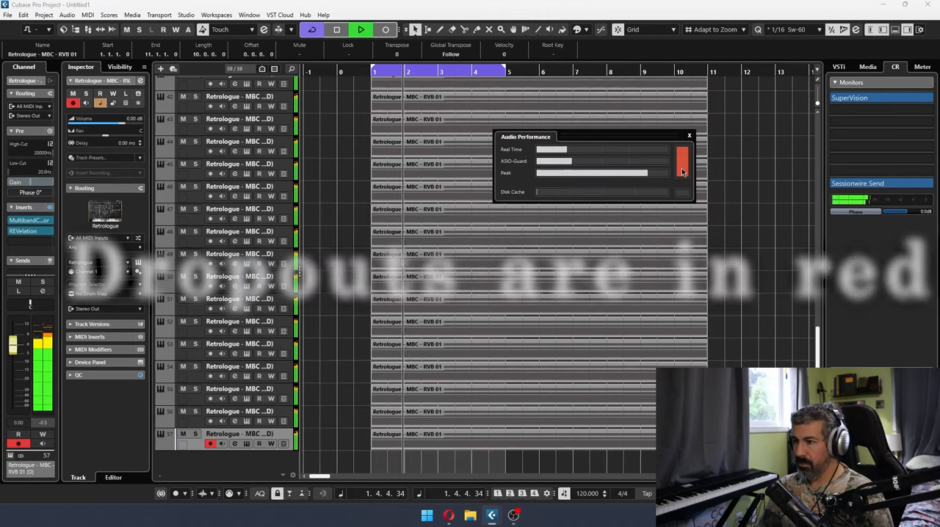
right_click(198, 446)
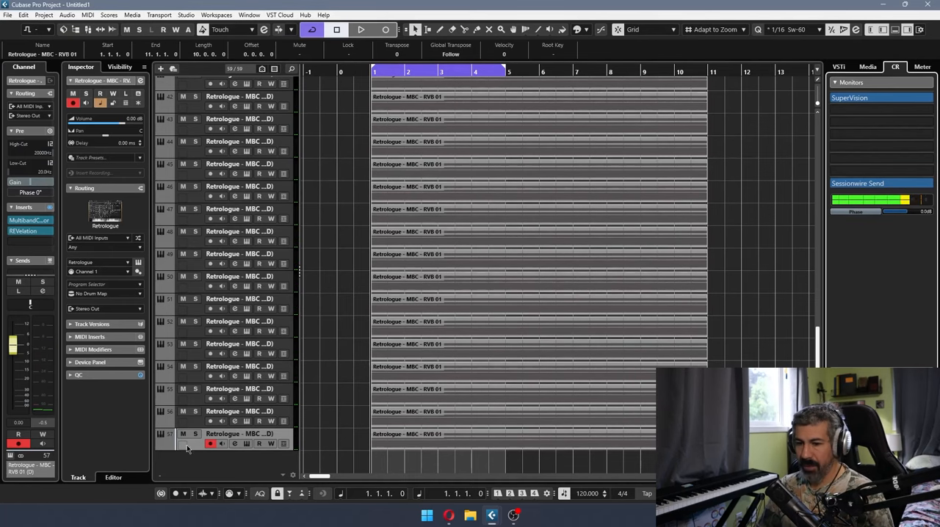
Scroll through the armed Retrologue track list before moving to the Versus.com CPU comparison.
scroll(up, 3)
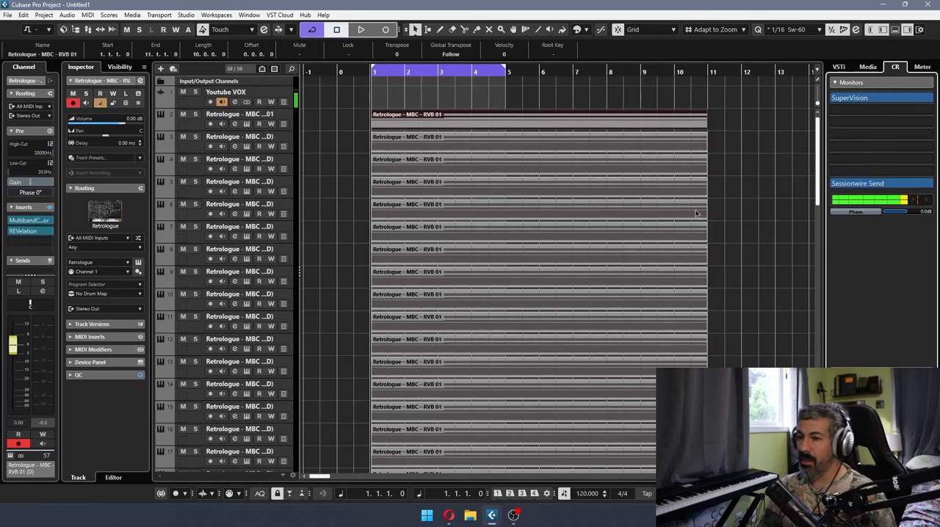
scroll(down, 3)
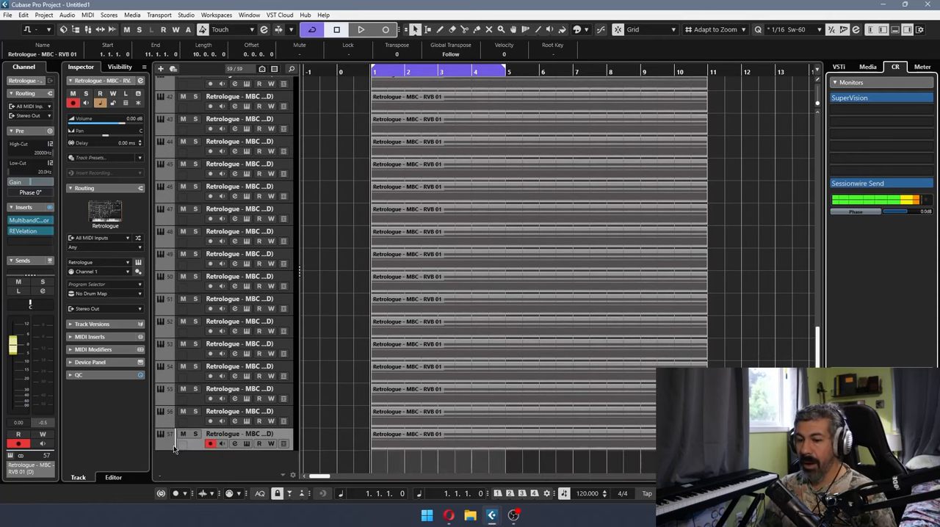
scroll(up, 3)
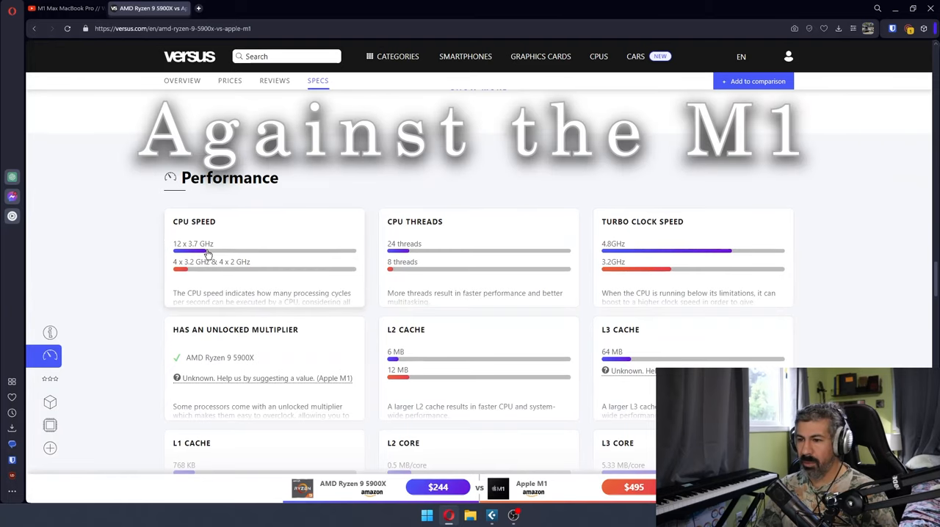
mouse_move(661, 259)
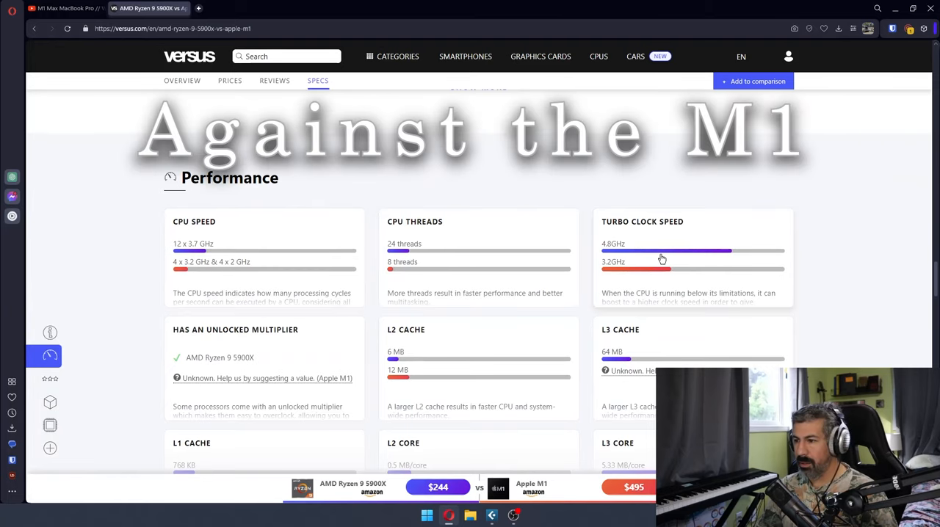
Scroll the Ryzen 9 5900X vs Apple M1 page through Benchmarks, Memory and Features, then return to Cubase.
scroll(down, 3)
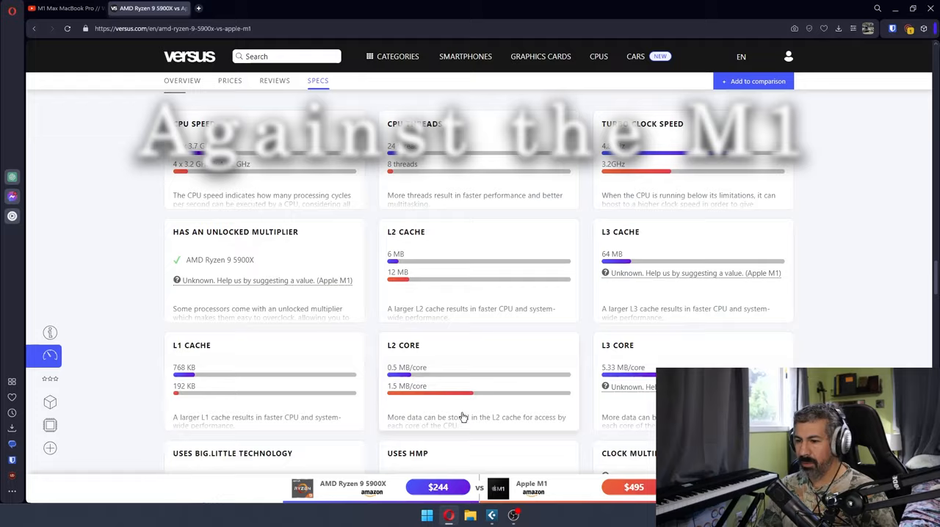
scroll(down, 3)
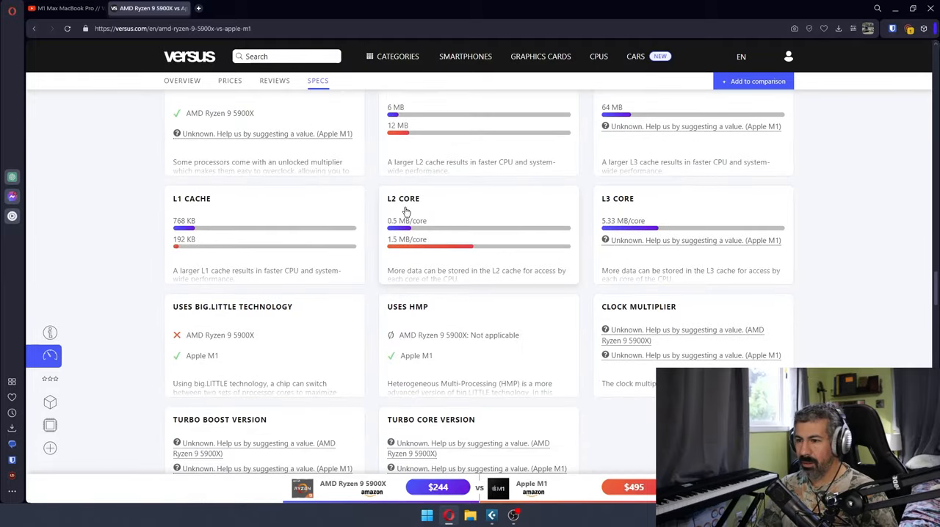
scroll(down, 3)
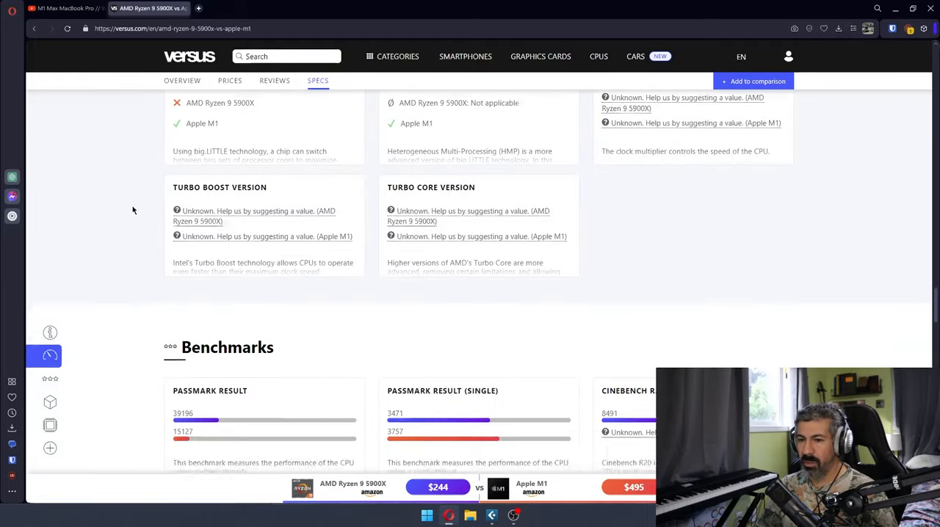
scroll(down, 3)
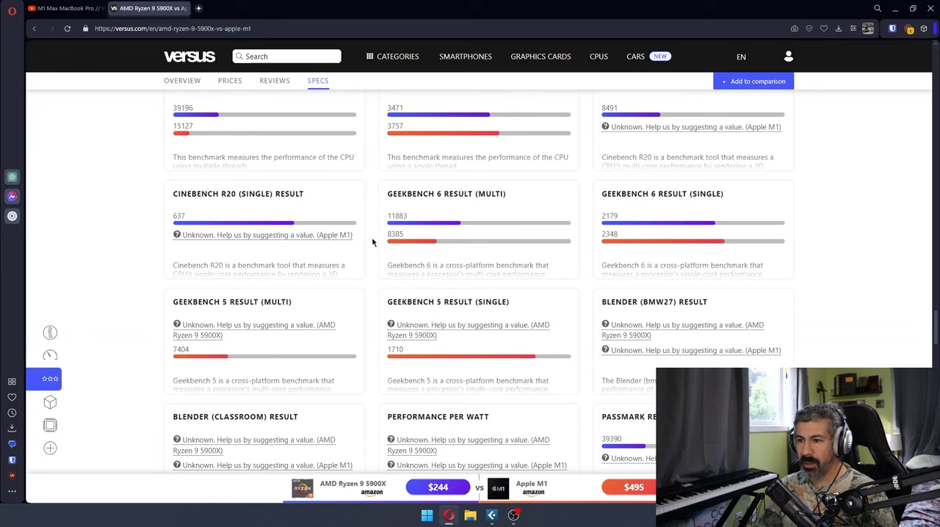
mouse_move(209, 348)
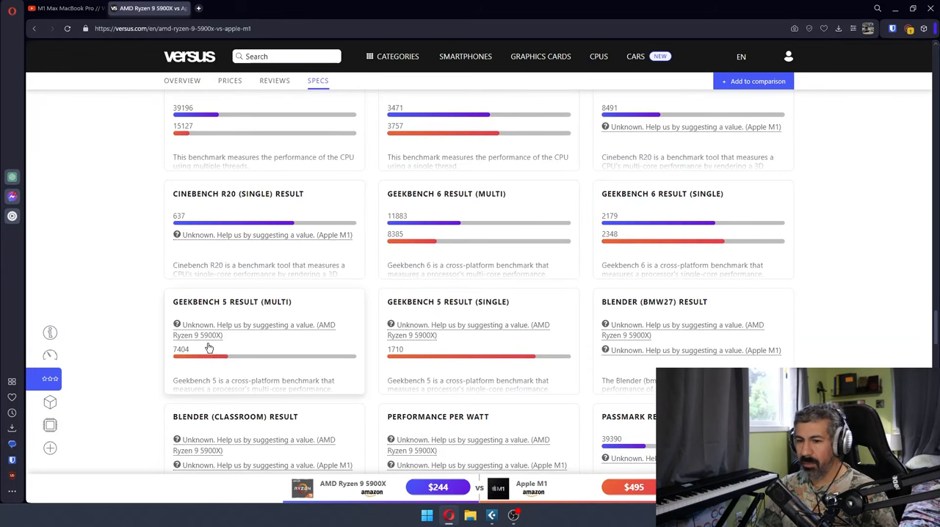
scroll(up, 3)
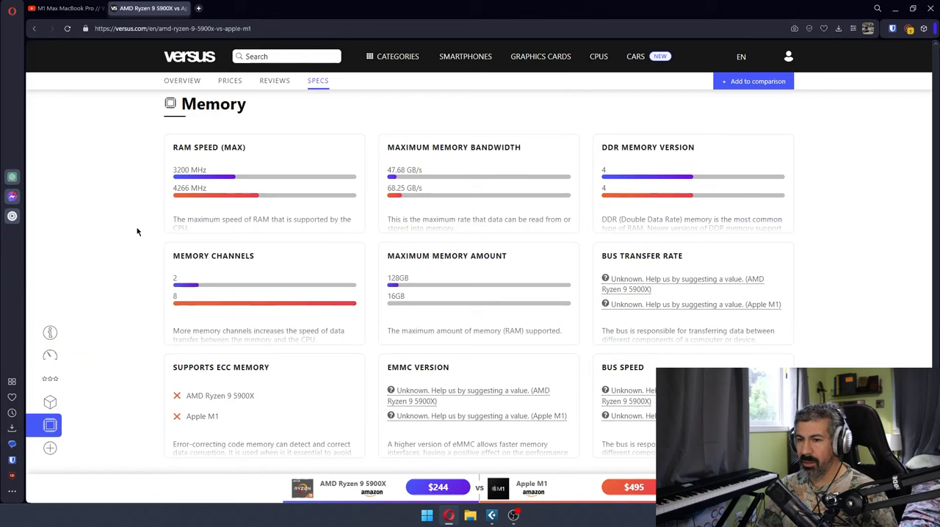
mouse_move(168, 209)
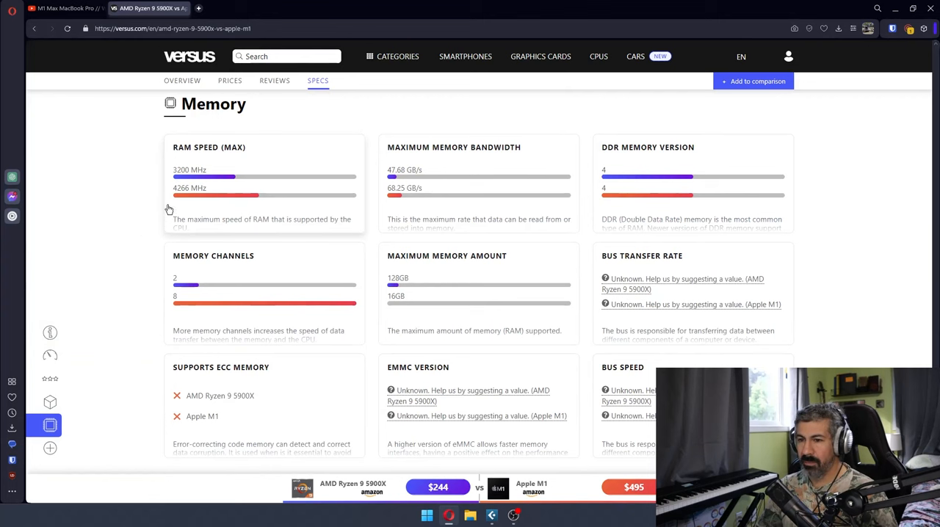
scroll(down, 3)
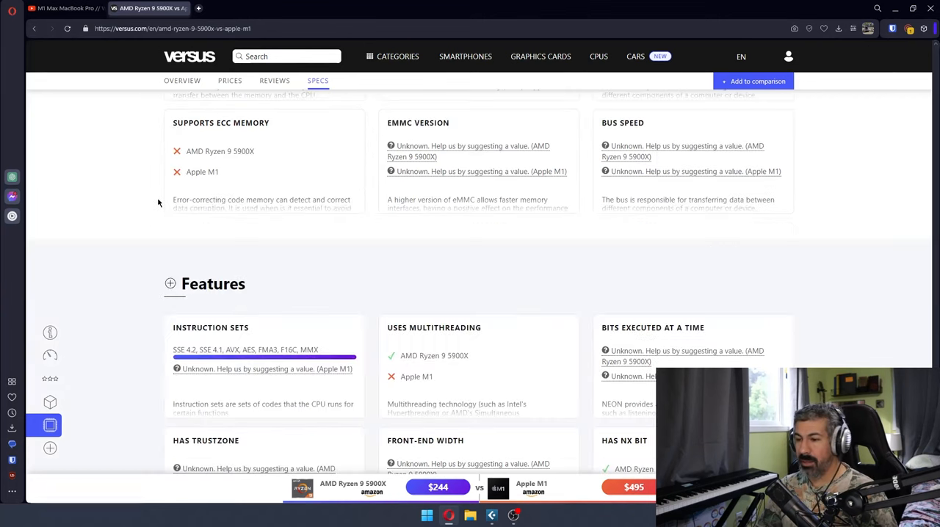
click(490, 515)
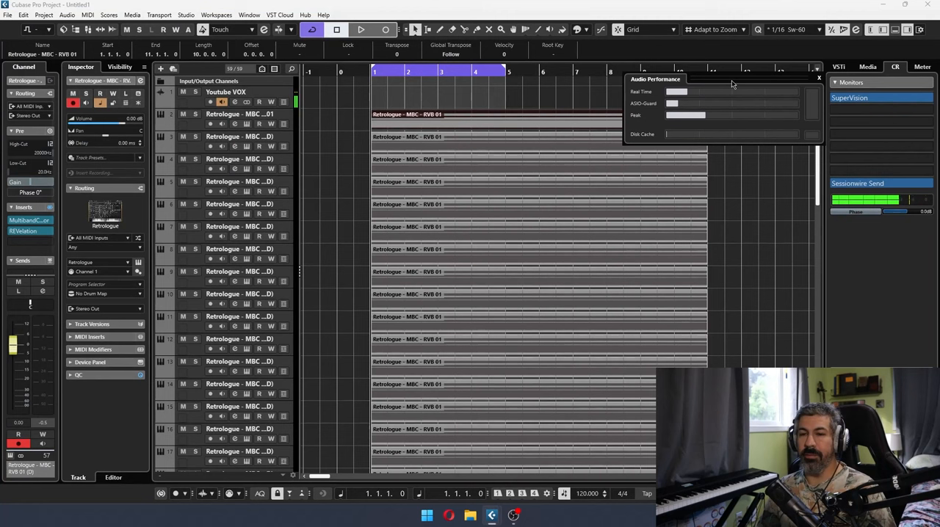
mouse_move(731, 80)
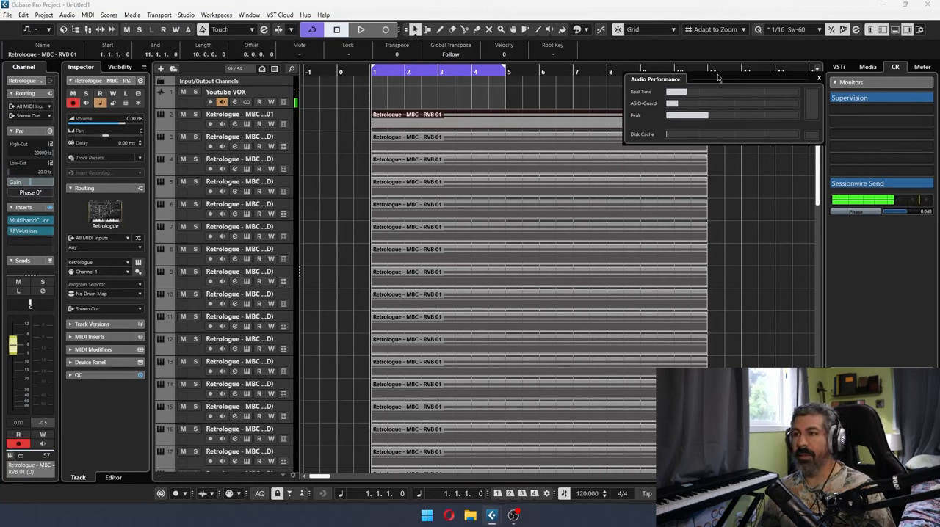
Delete all Retrologue instrument tracks, leaving only the Youtube VOX audio track.
drag(720, 79, 704, 102)
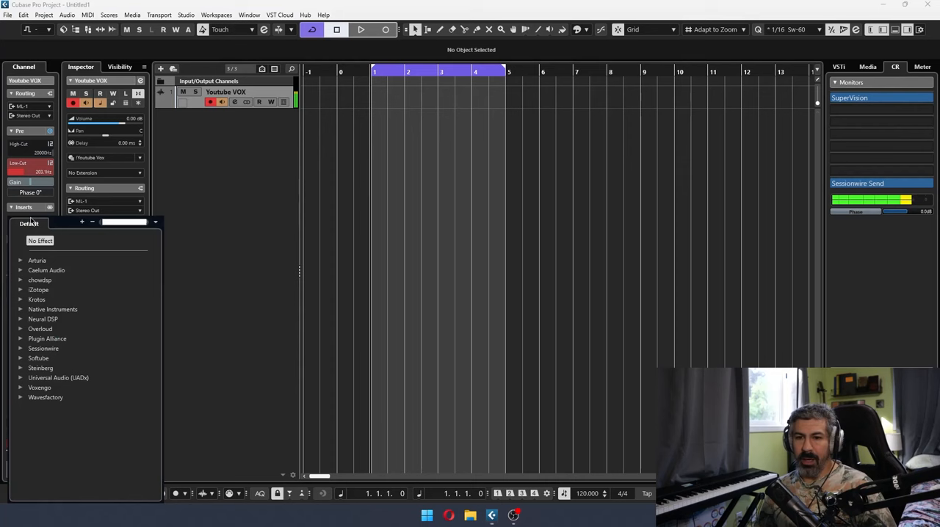
Browse the Arturia effects without adding one, then start adding a new instrument track.
click(20, 260)
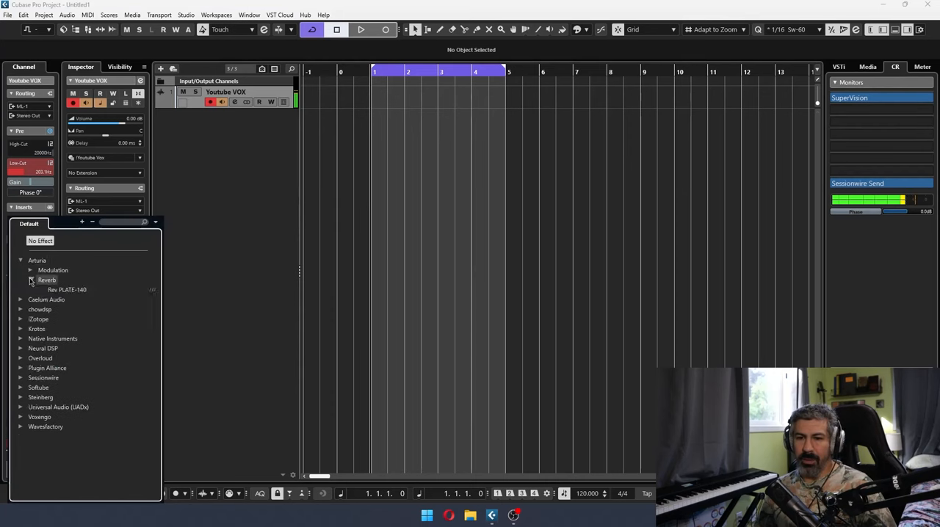
click(29, 279)
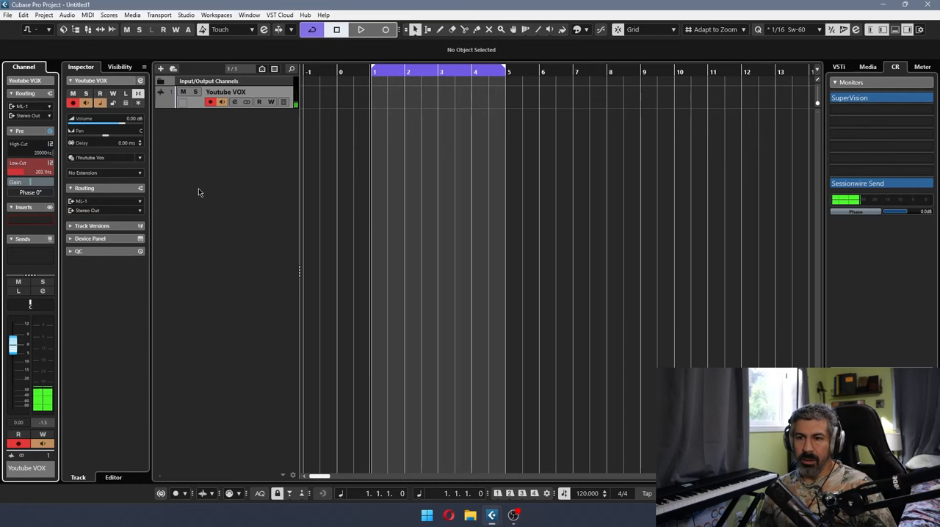
click(160, 67)
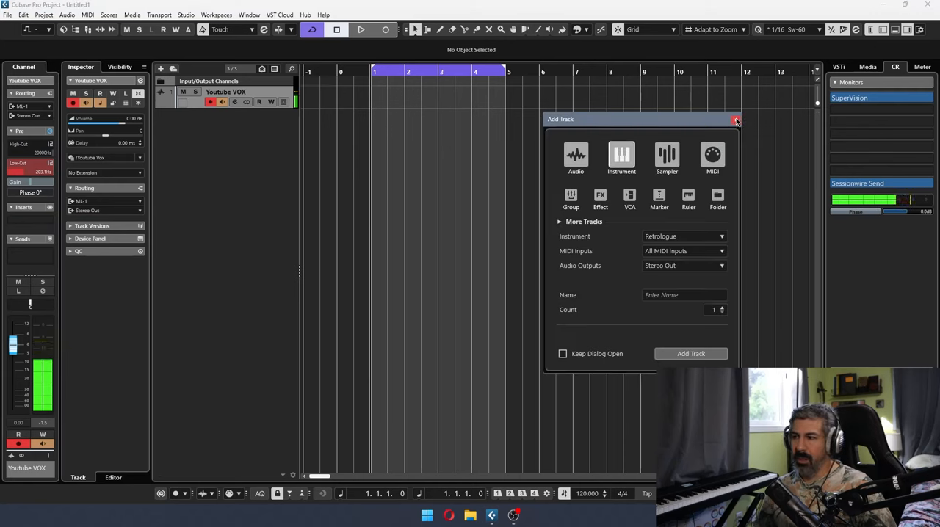
Add a Pigments (Arturia > Synth) instrument track below Youtube VOX and close its plugin window.
click(720, 235)
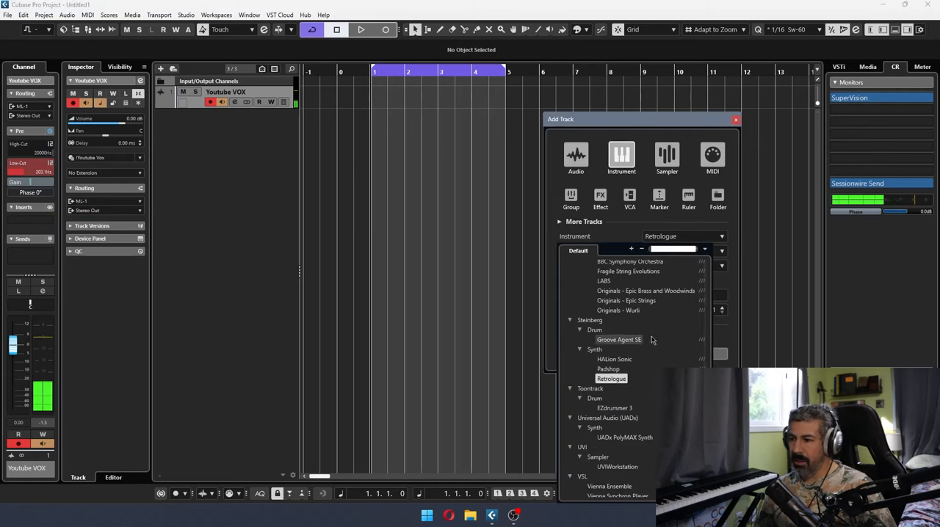
scroll(up, 3)
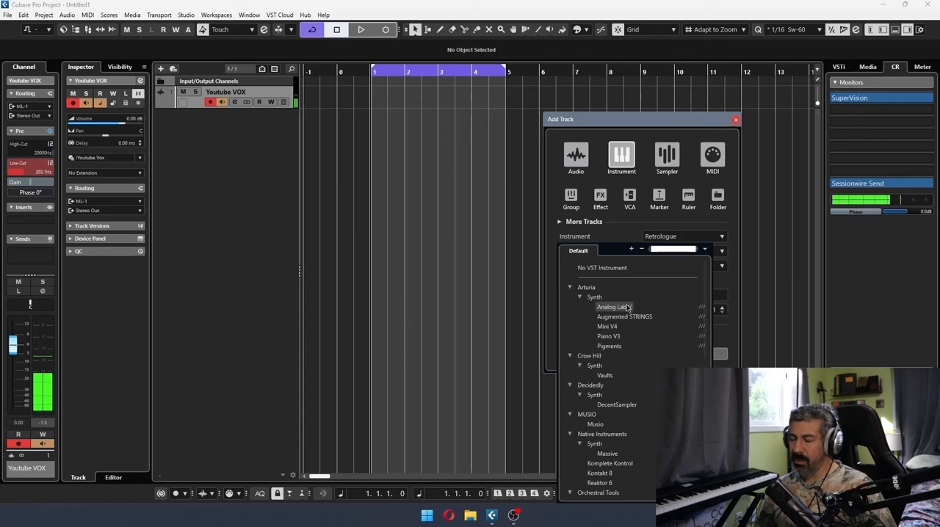
click(608, 347)
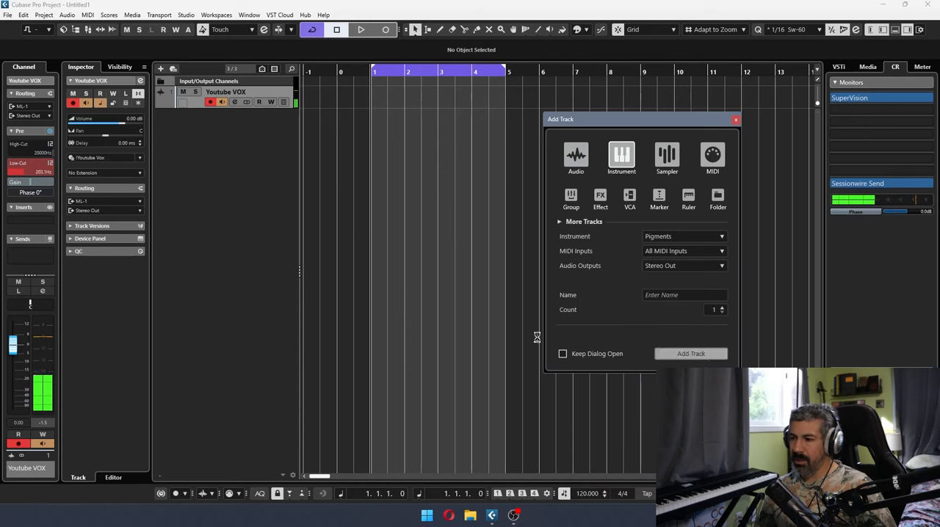
mouse_move(437, 307)
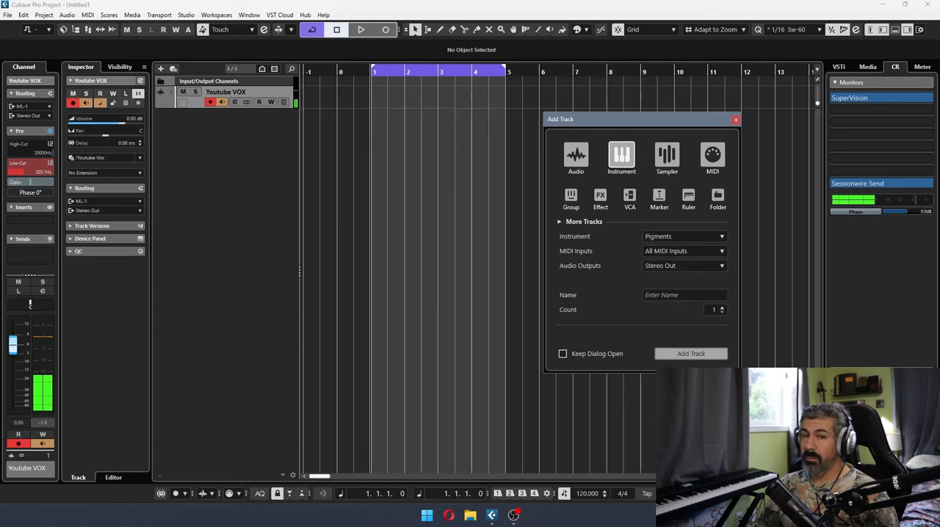
click(691, 352)
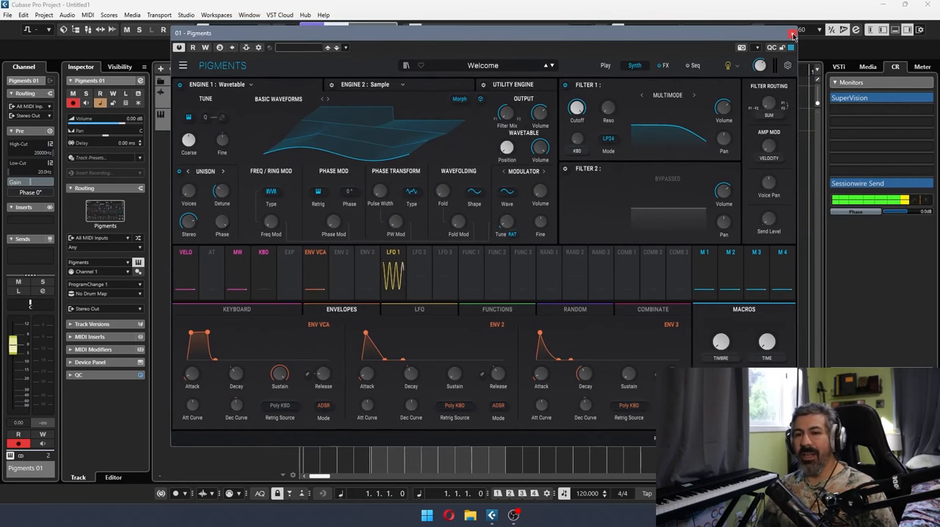
click(793, 36)
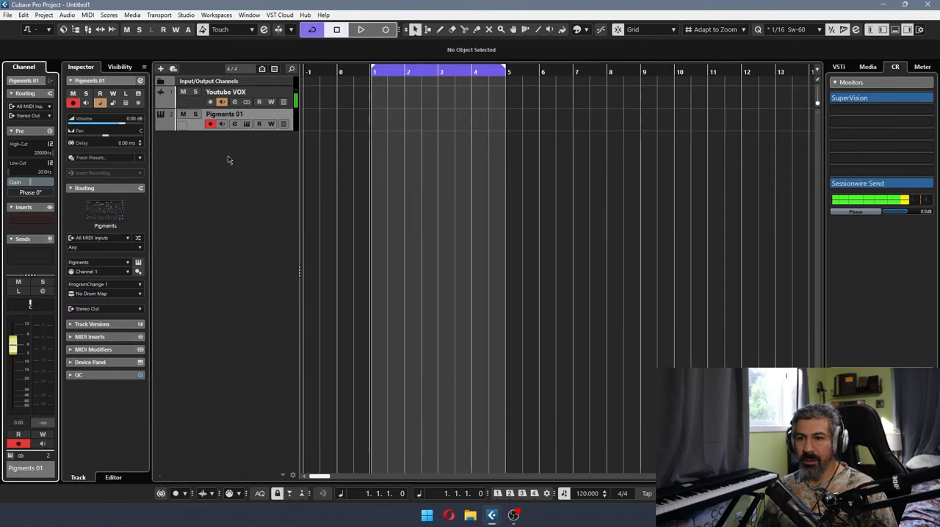
Add an Analog Lab V instrument track below Pigments 01 and close its plugin window.
click(160, 67)
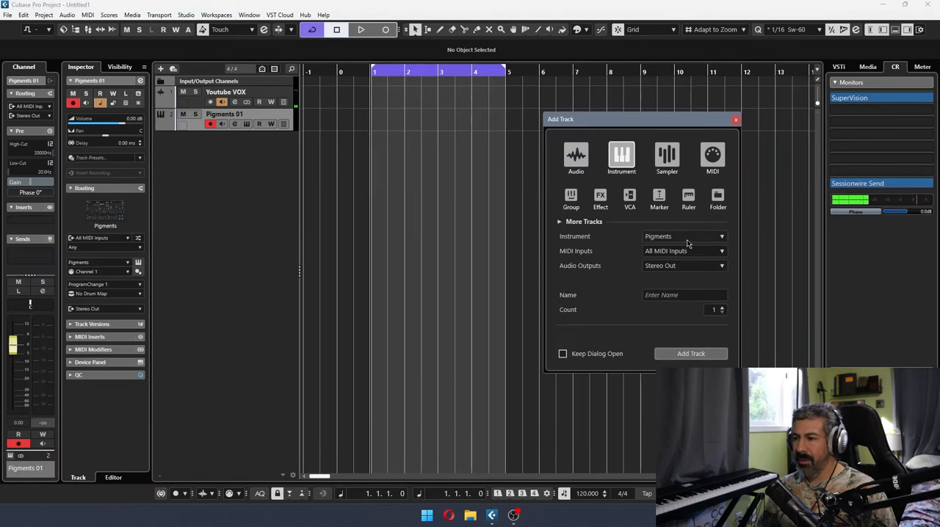
click(683, 235)
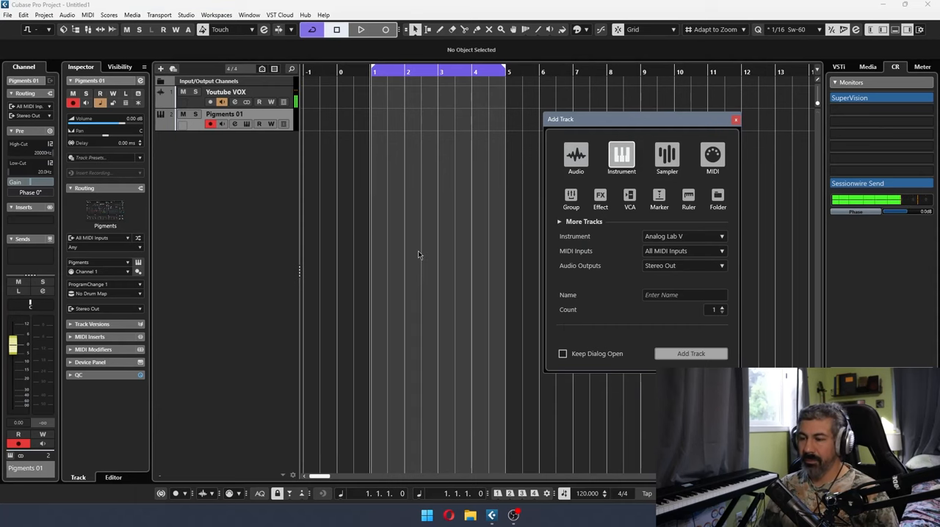
click(691, 353)
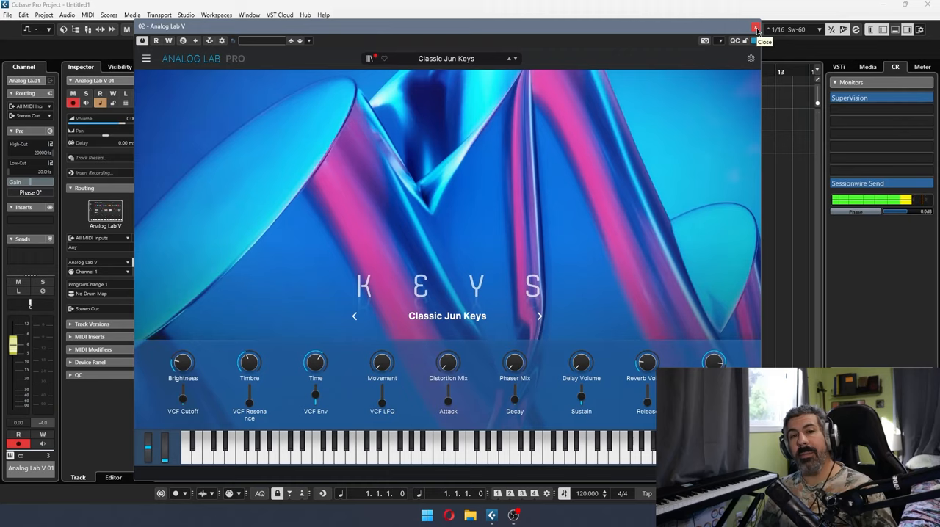
click(757, 26)
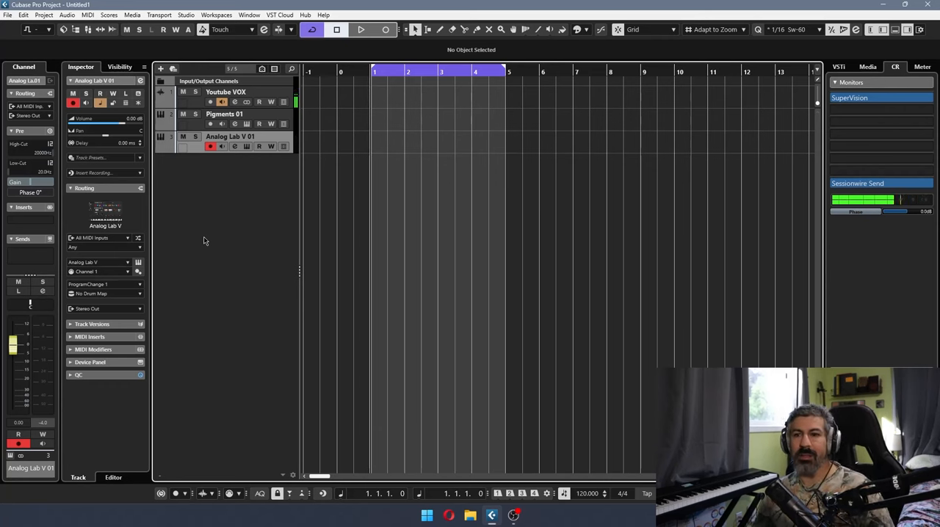
mouse_move(197, 194)
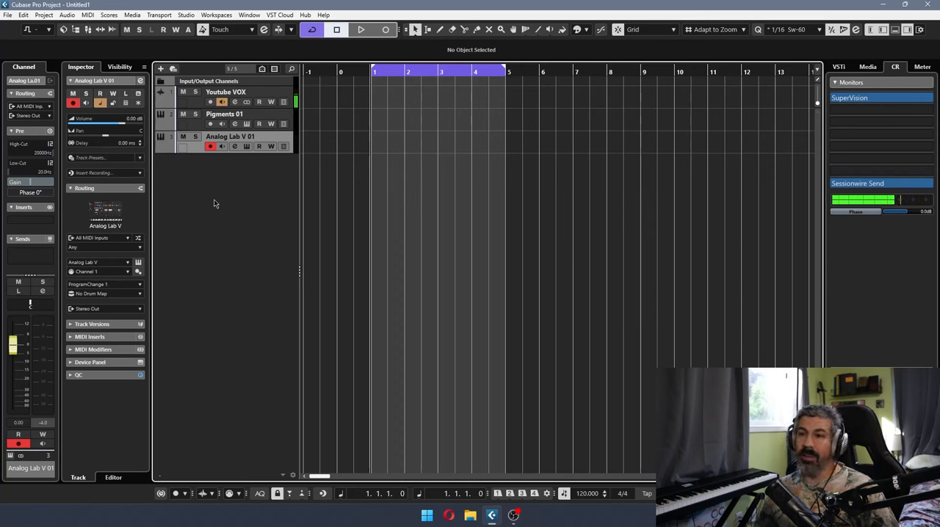
mouse_move(254, 247)
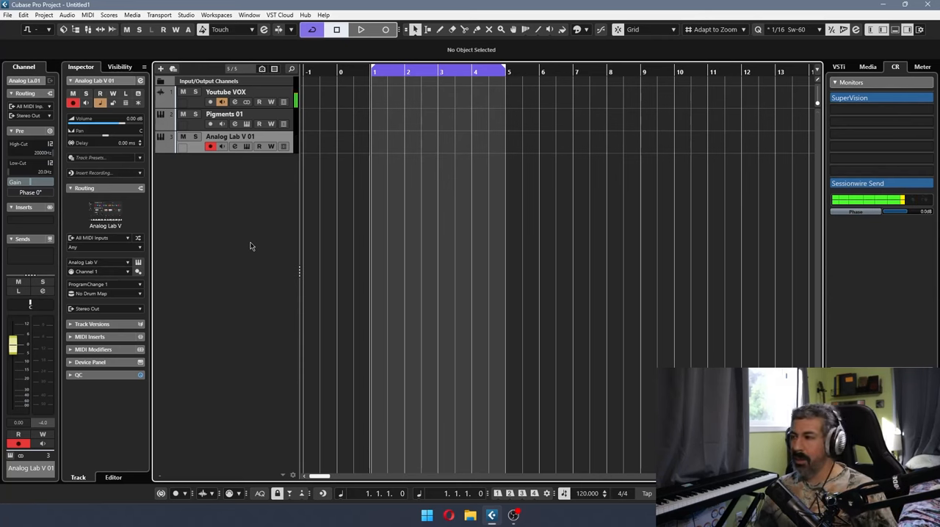
mouse_move(238, 252)
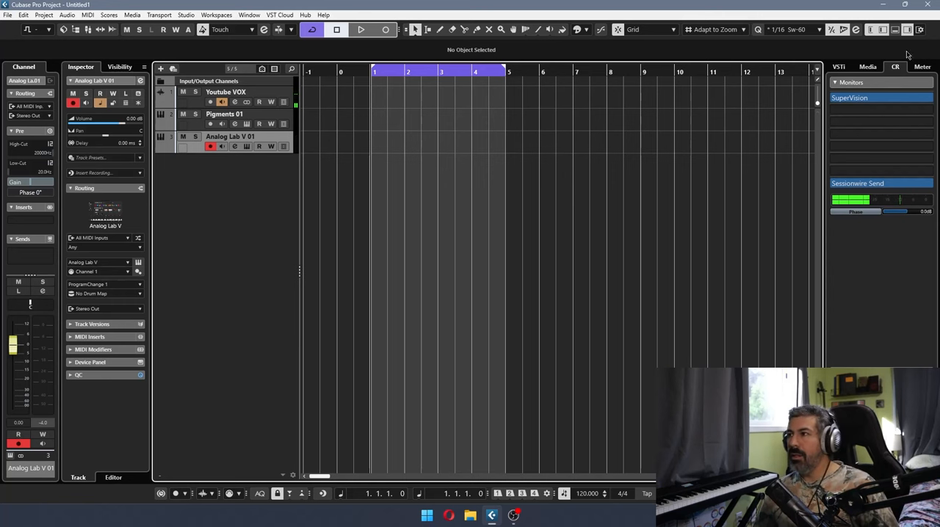
mouse_move(264, 204)
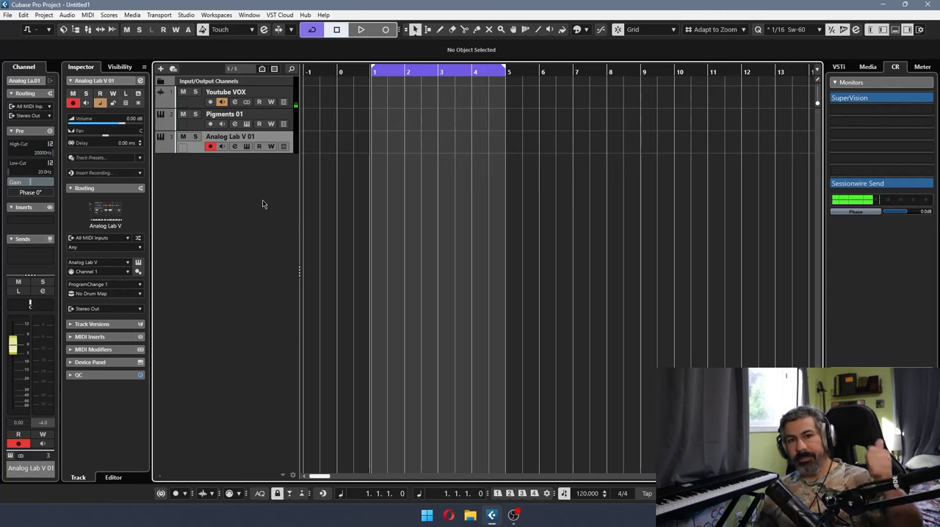